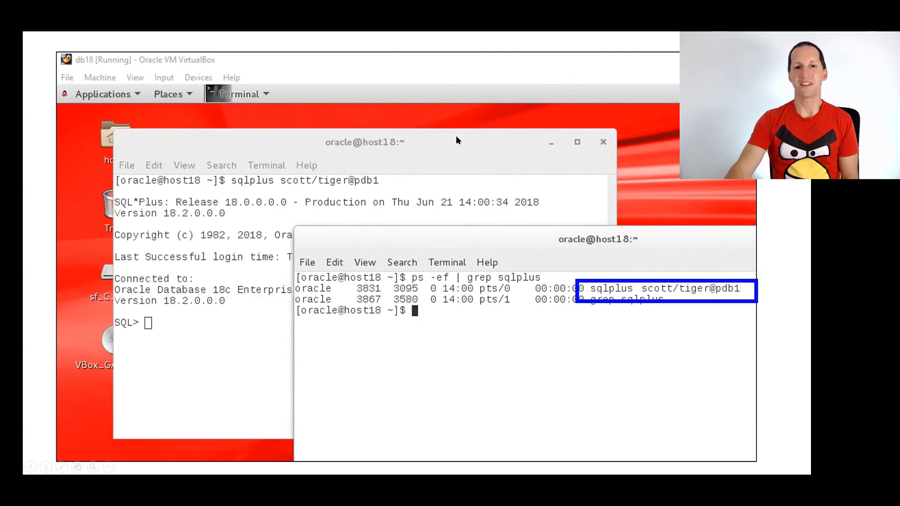
mouse_move(433, 53)
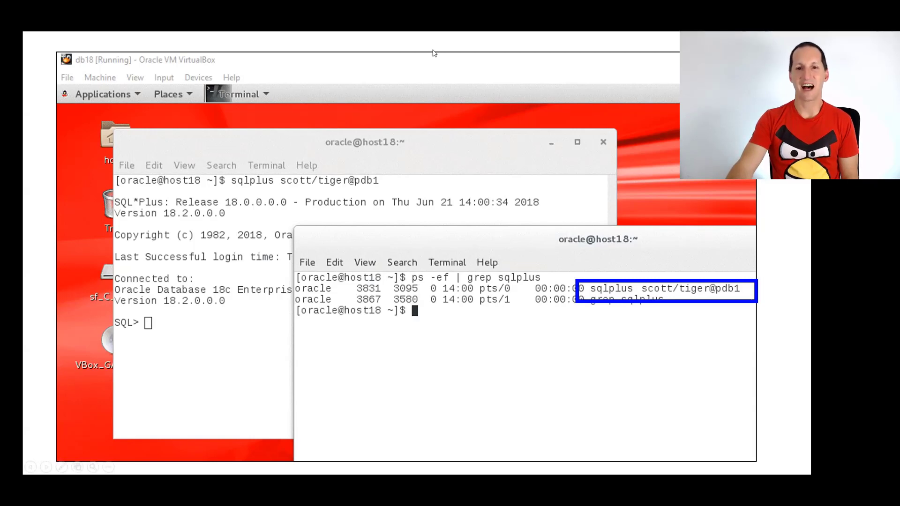
mouse_move(540, 53)
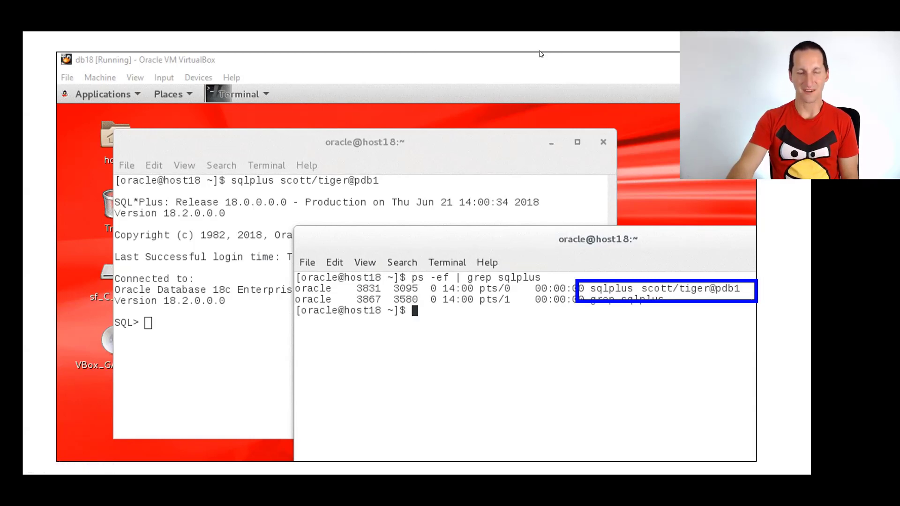
mouse_move(448, 177)
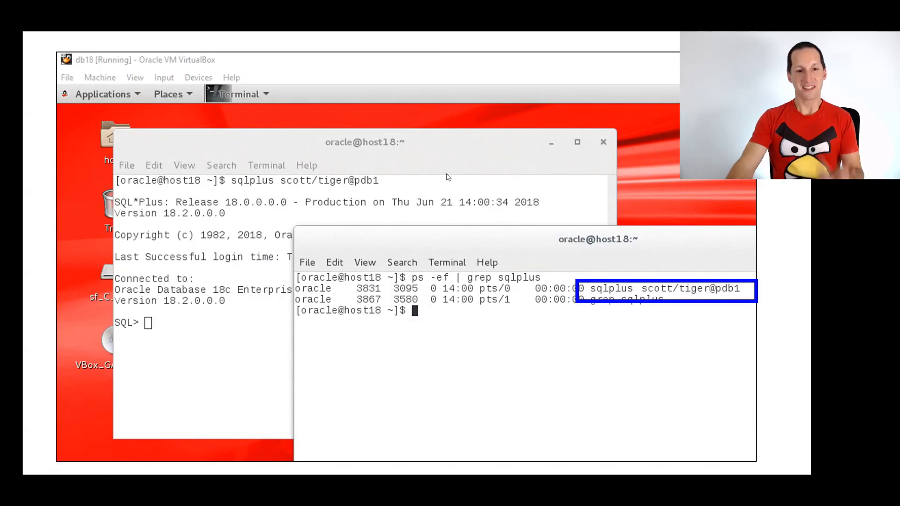
mouse_move(442, 173)
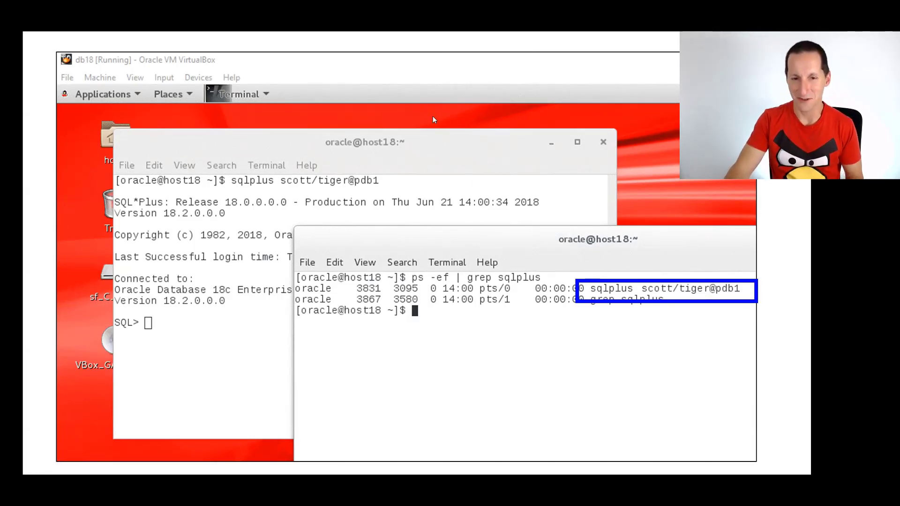
mouse_move(435, 186)
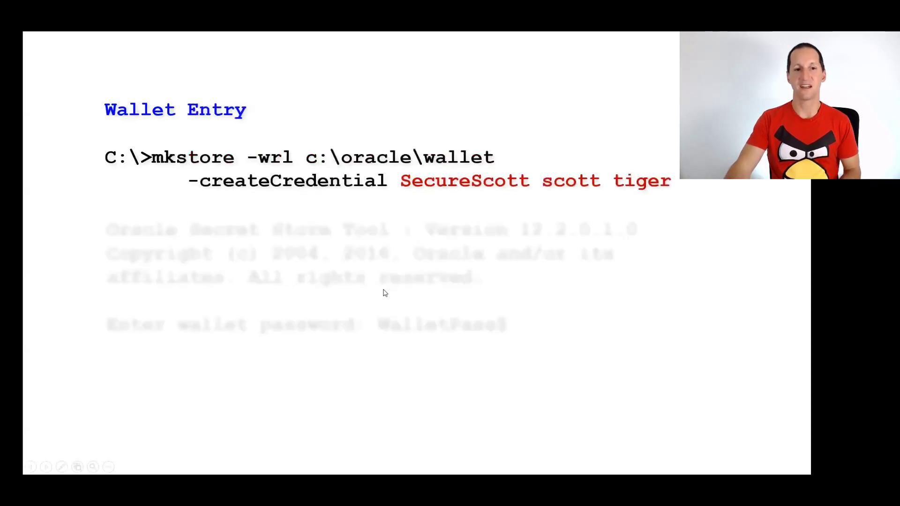
mouse_move(652, 49)
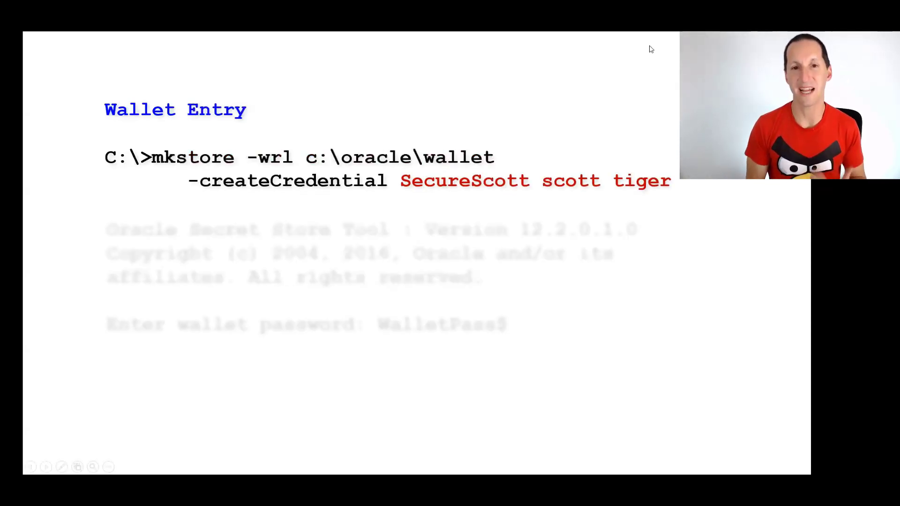